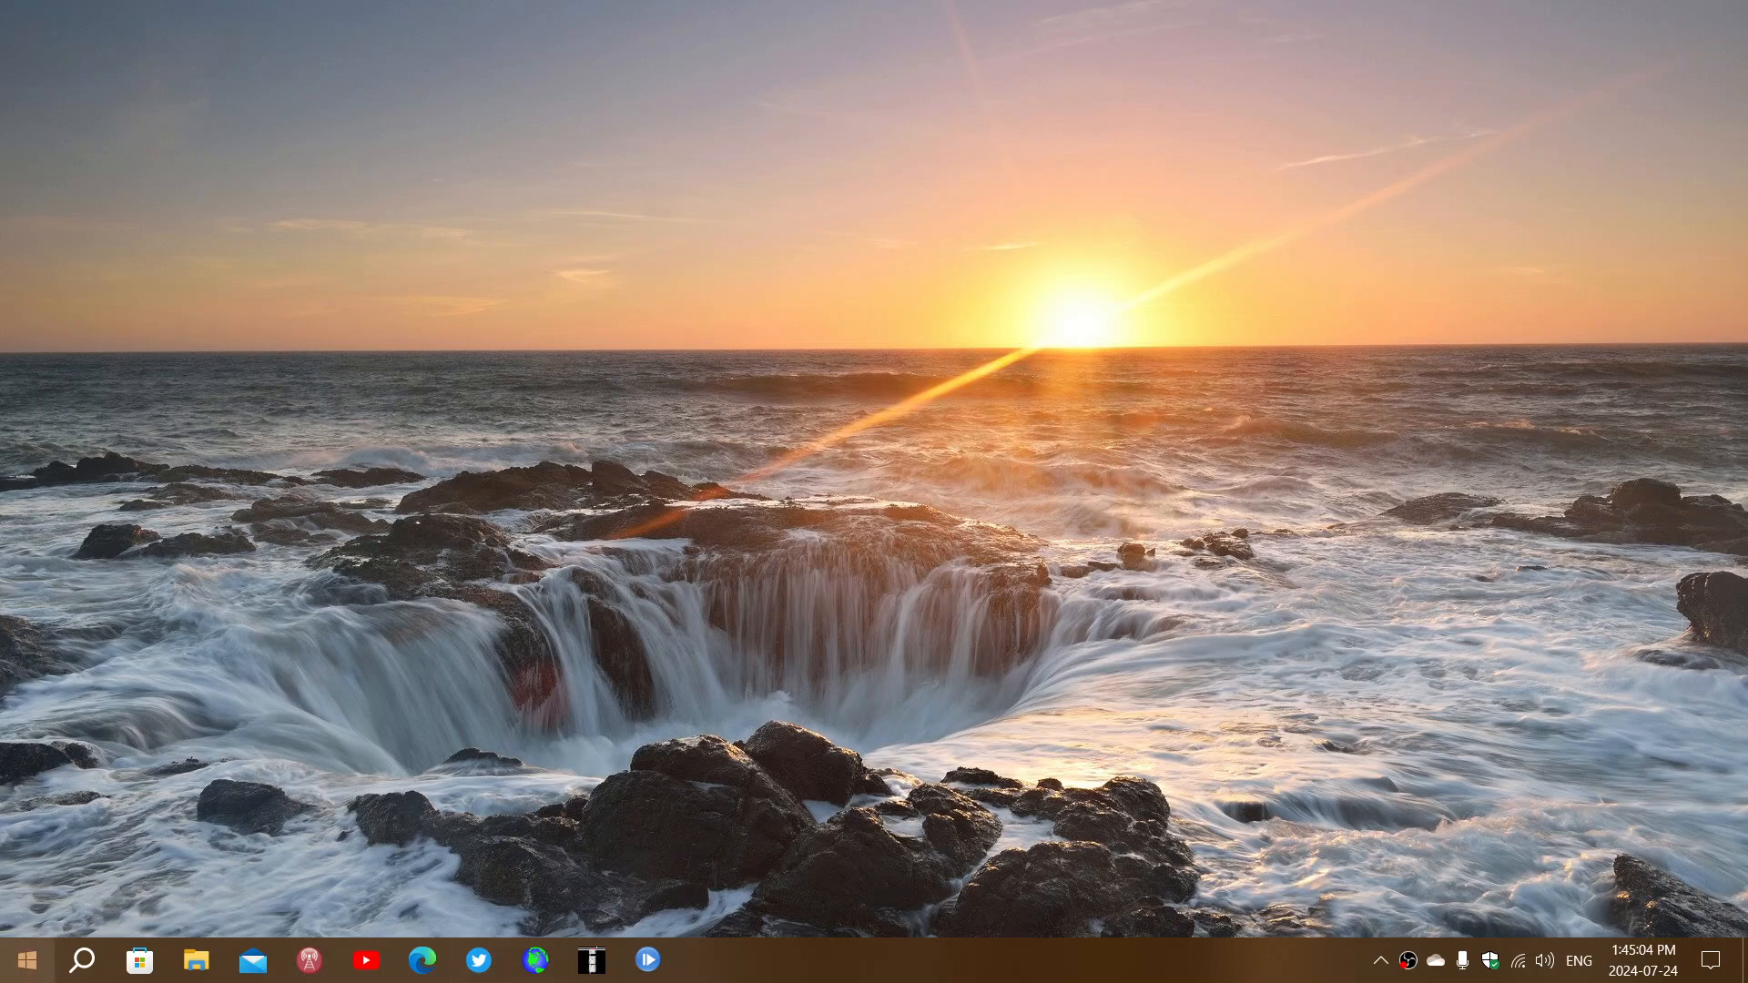
Bring up the Start menu from the Windows 10 taskbar
left_click(26, 959)
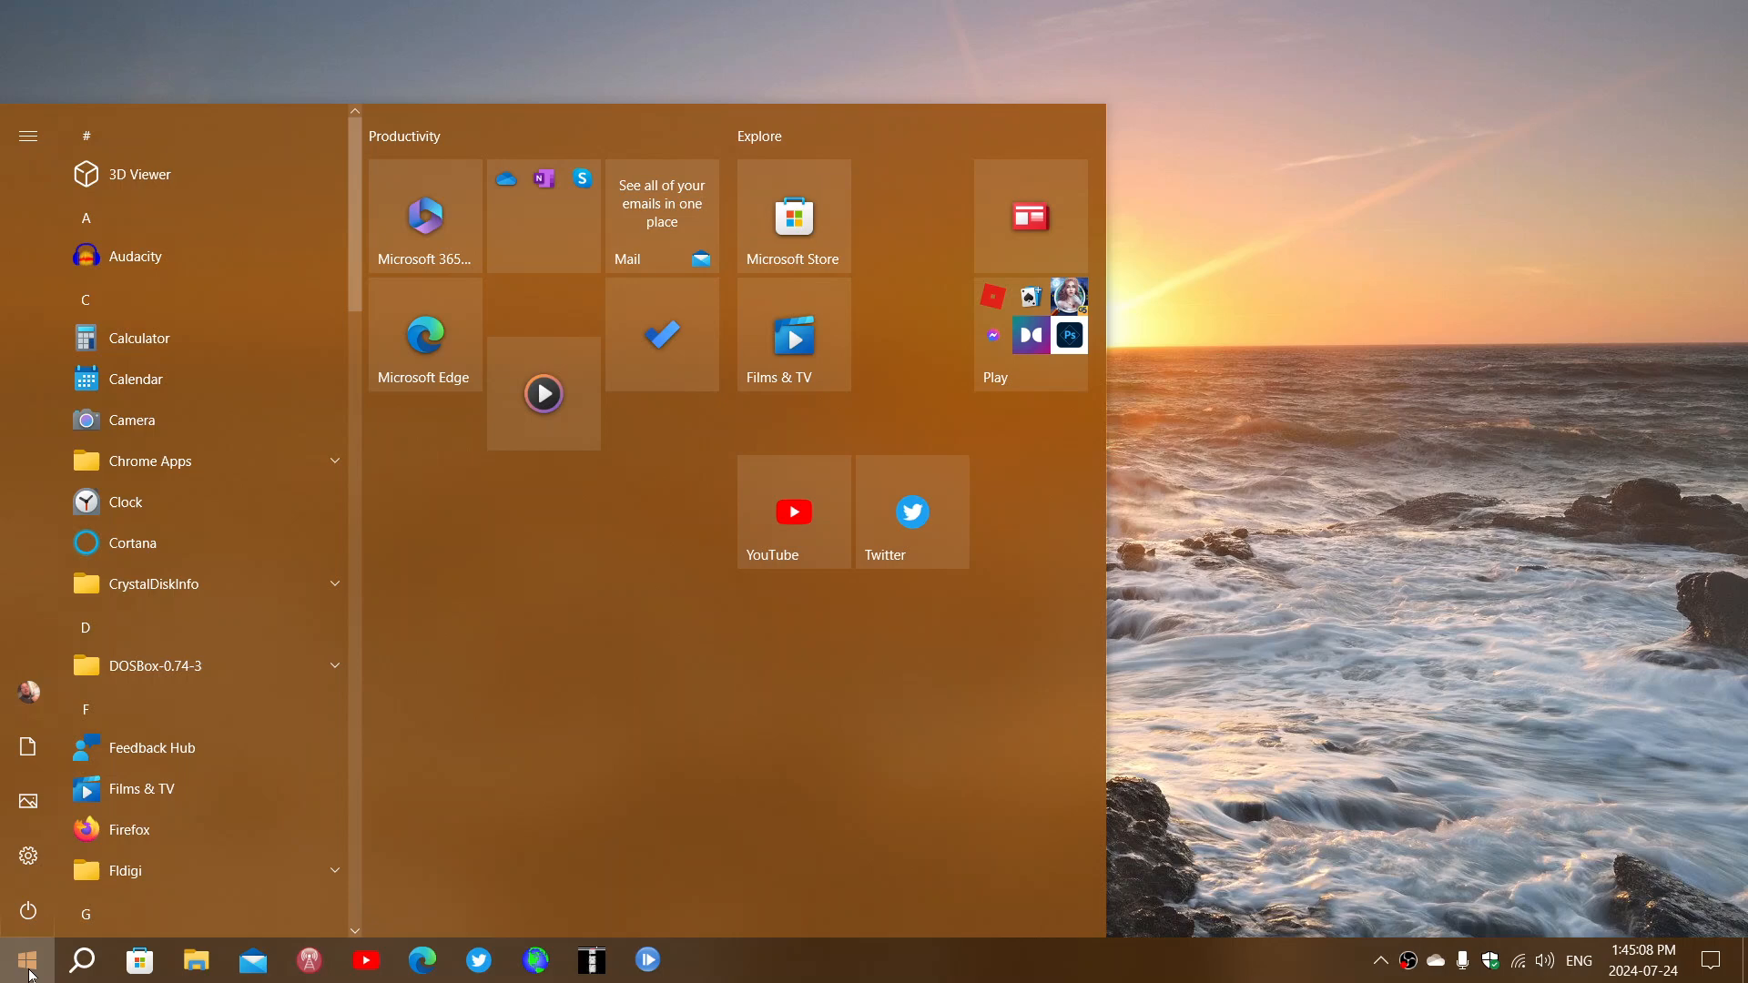
mouse_move(27, 856)
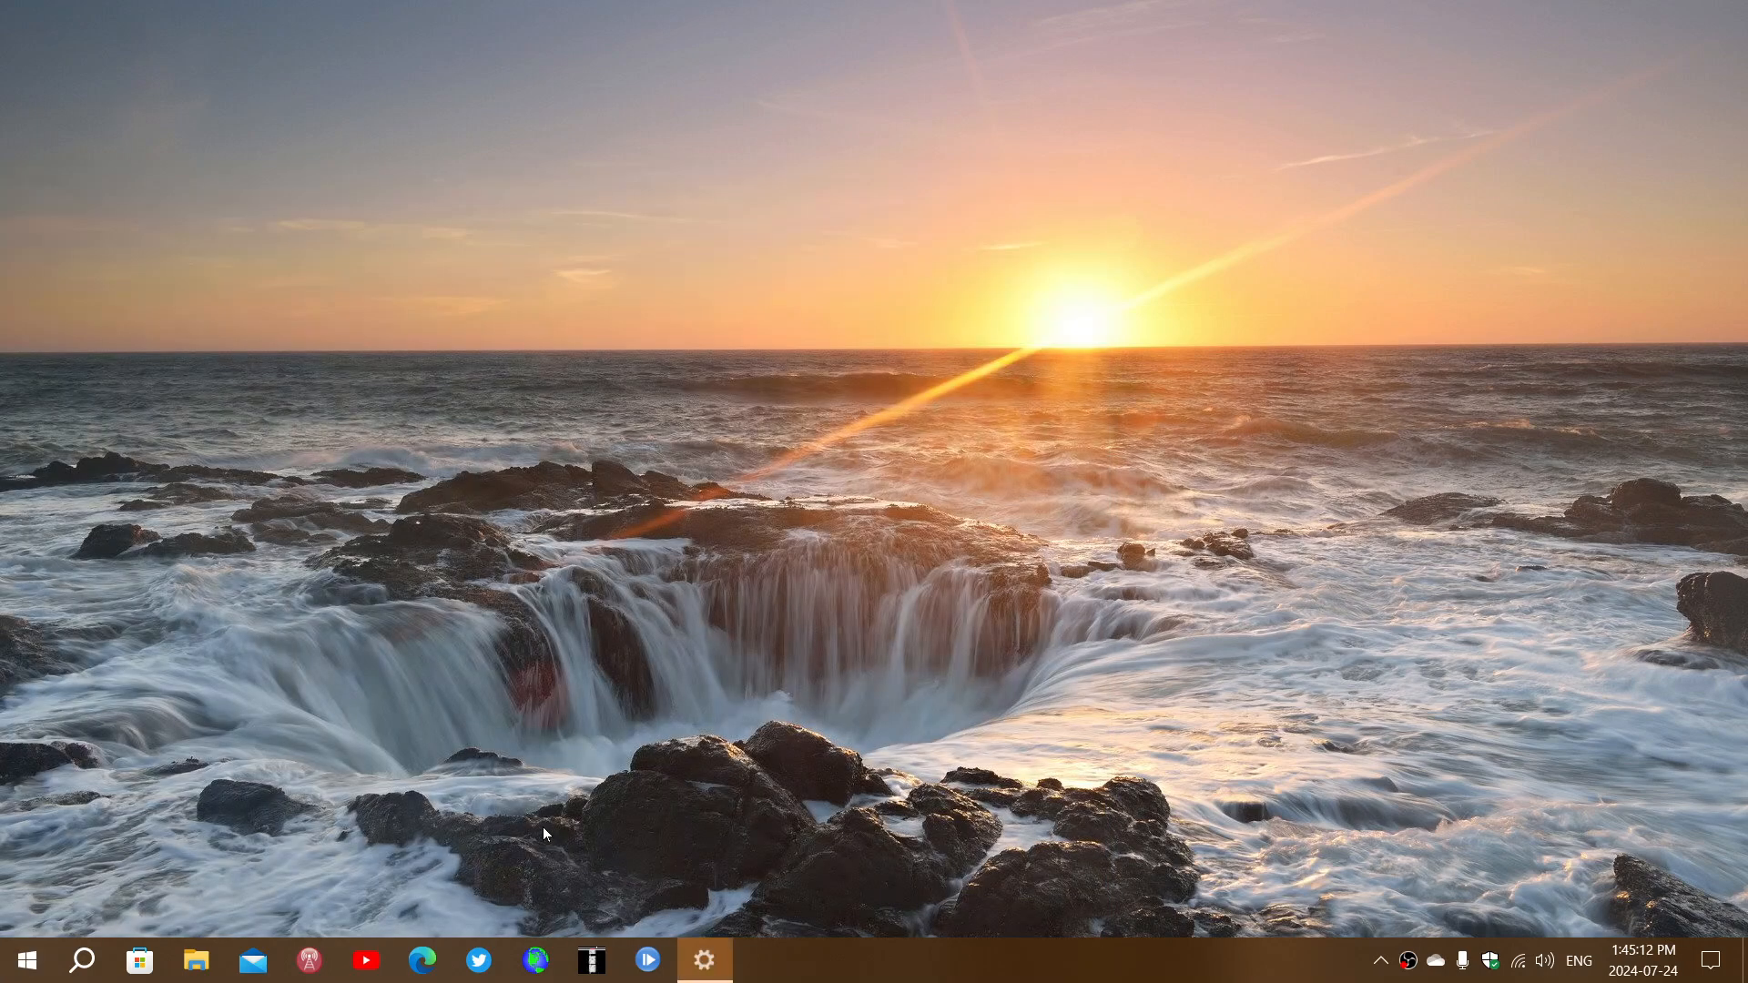
Go from the Settings home page into Update & Security's Windows Update page
left_click(704, 960)
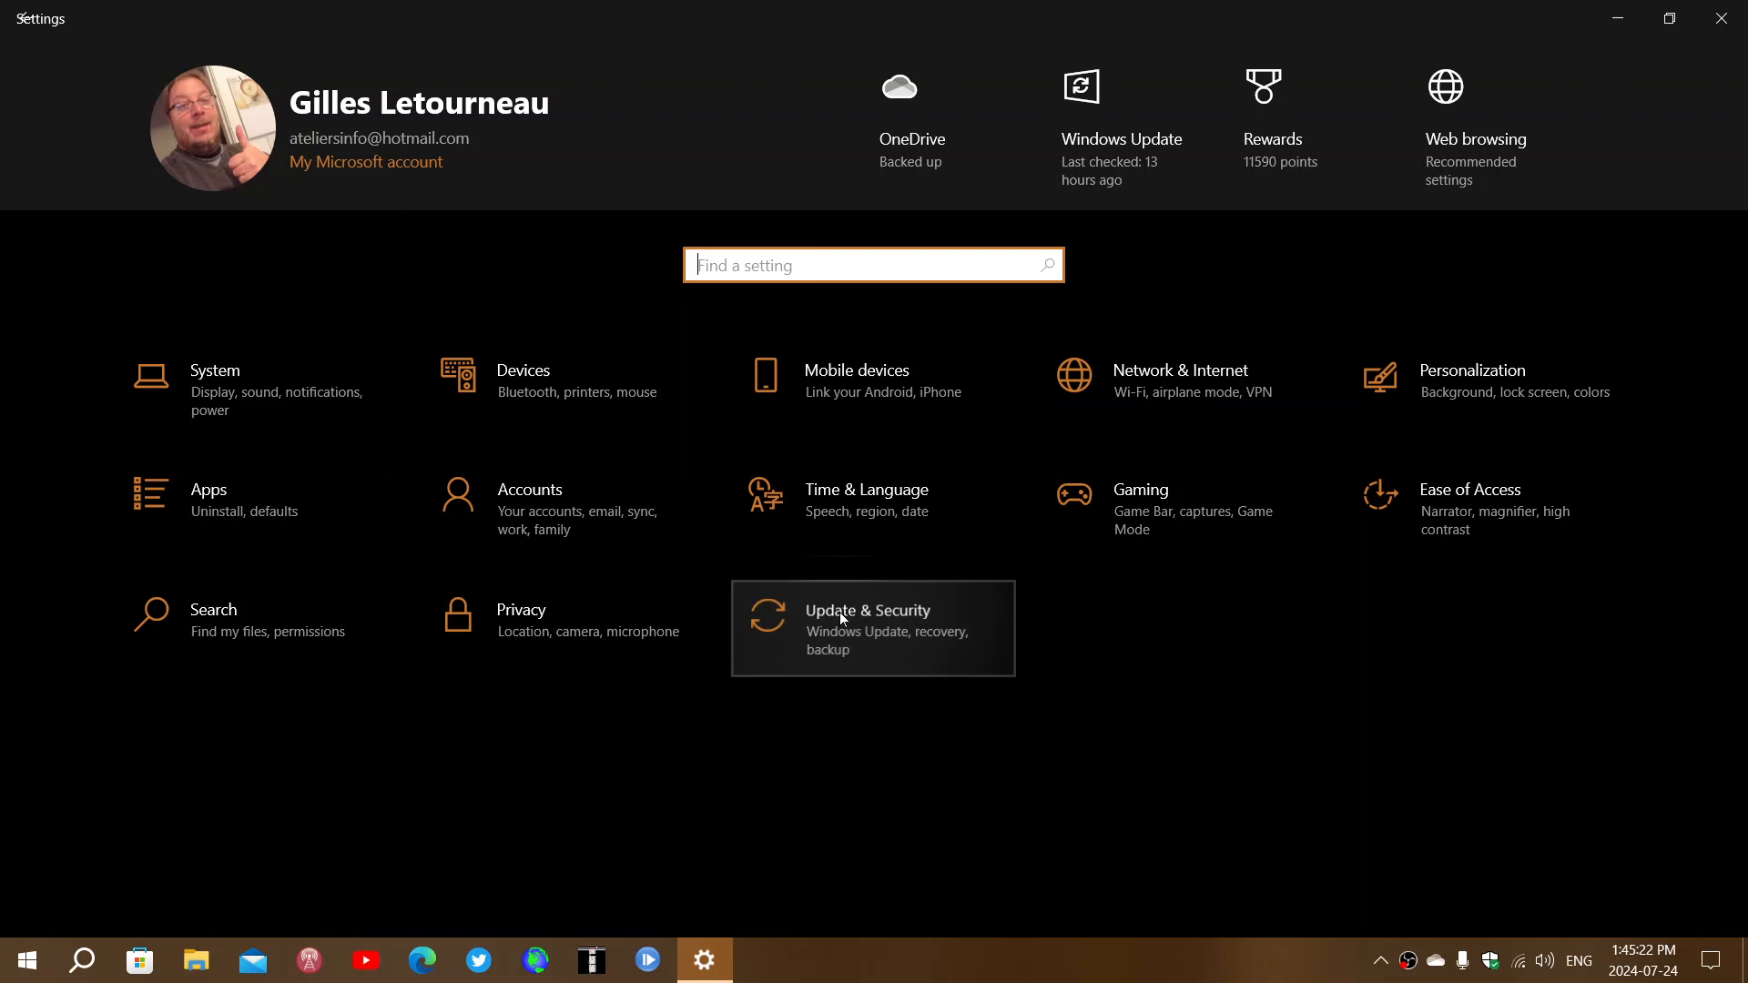
left_click(846, 622)
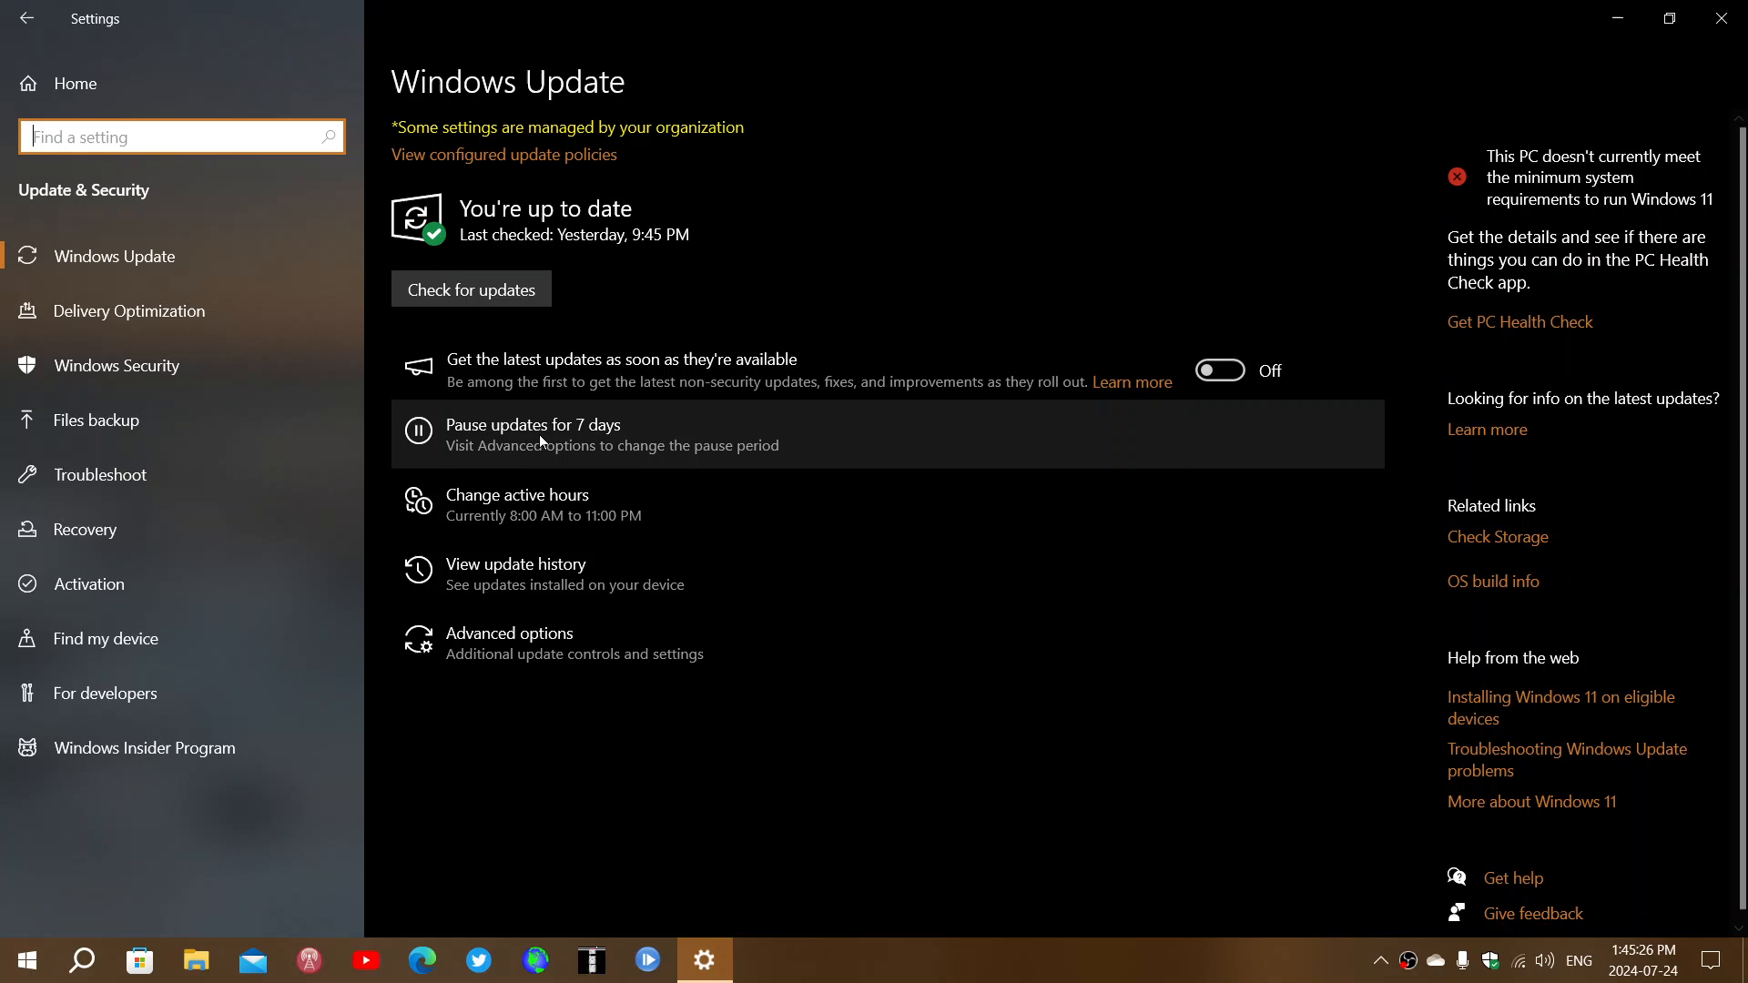
mouse_move(601, 590)
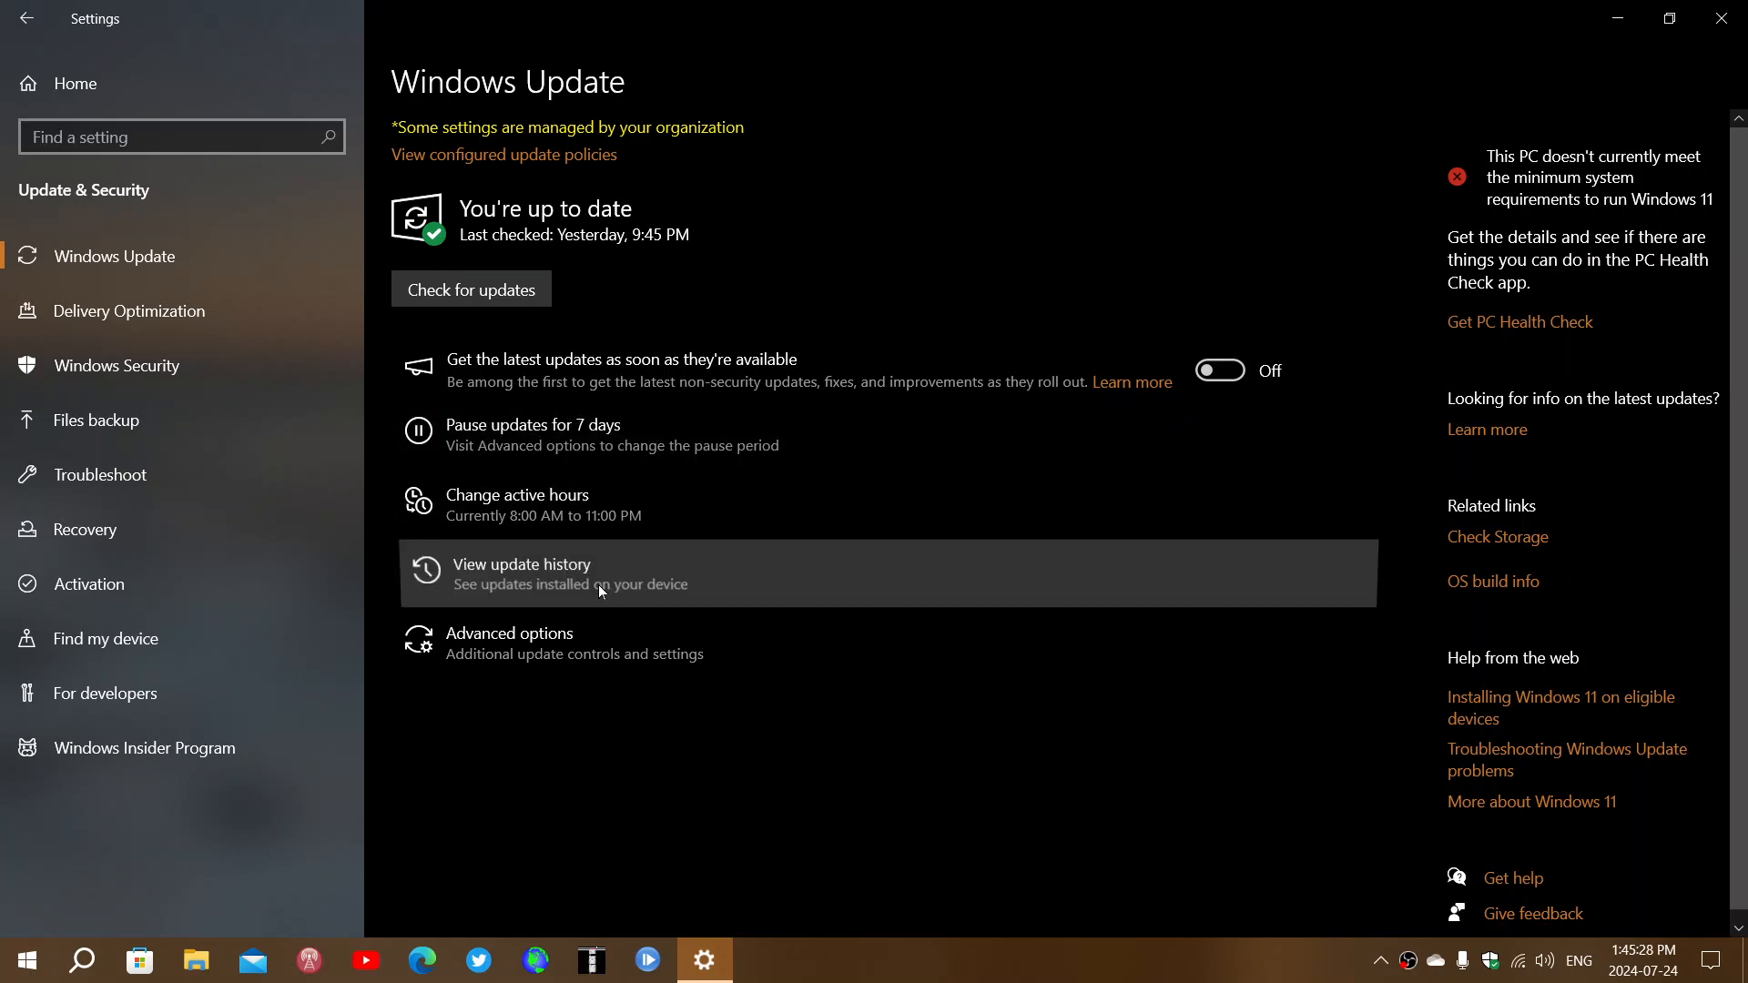
mouse_move(797, 579)
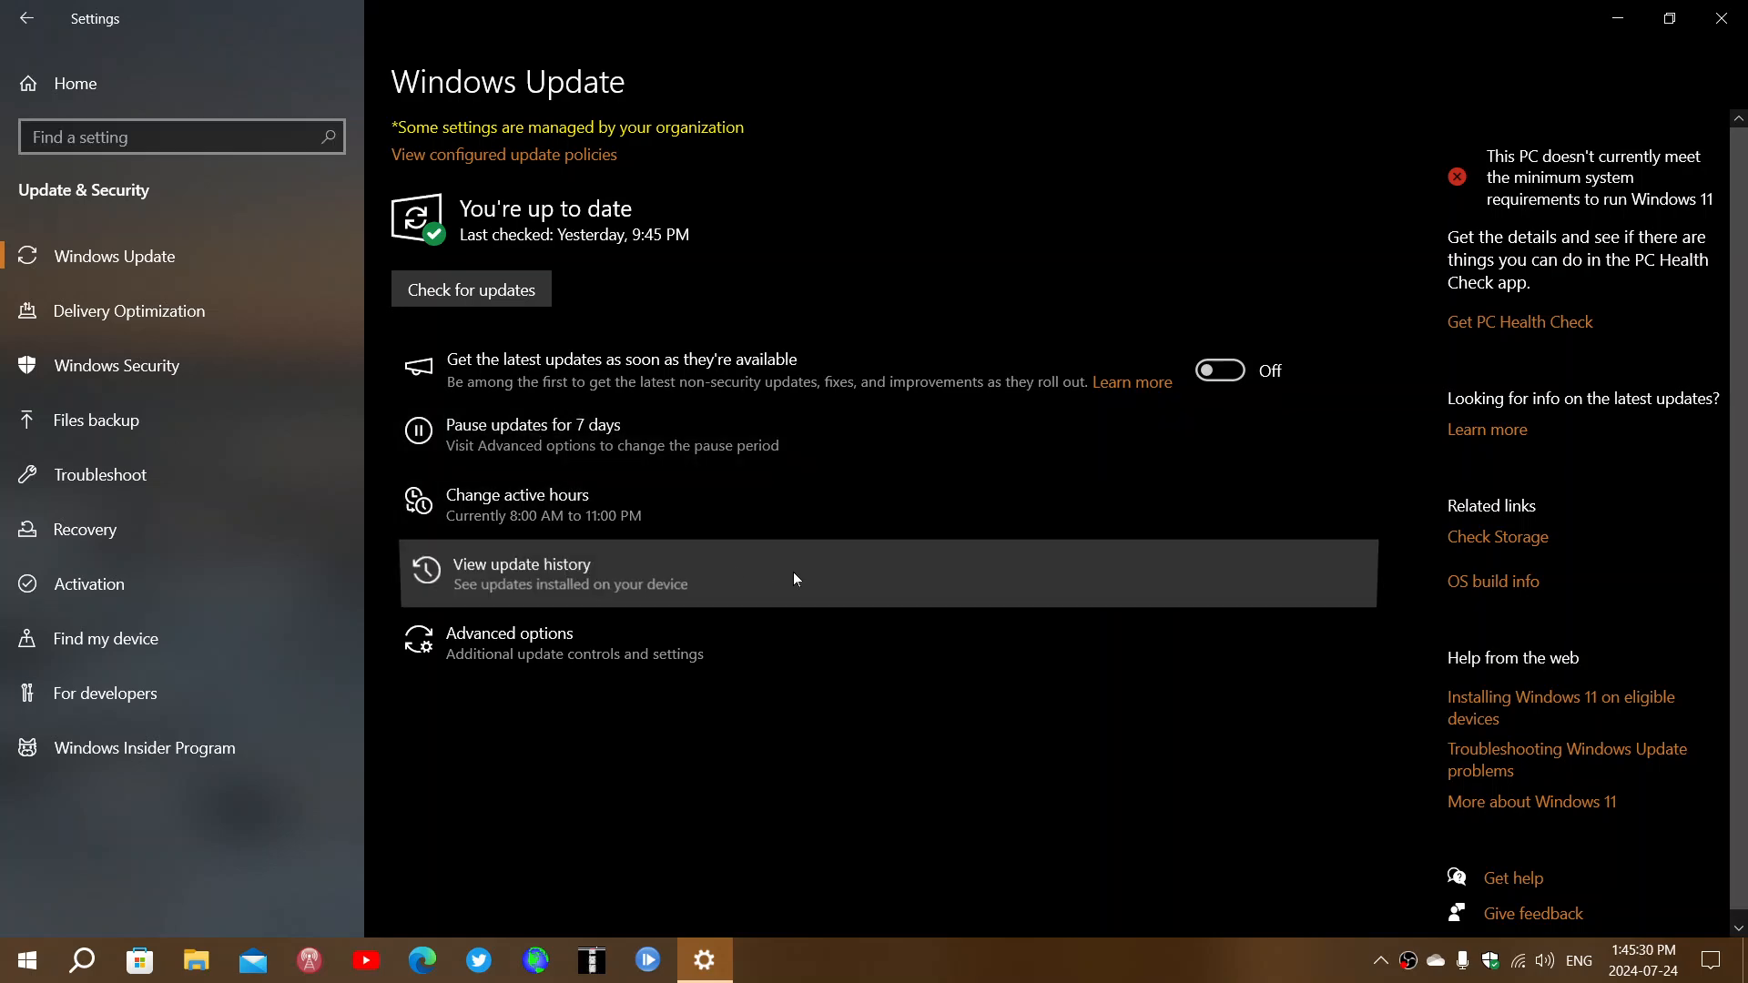
Show the update history listing the installed KB5040525 cumulative update preview
left_click(520, 574)
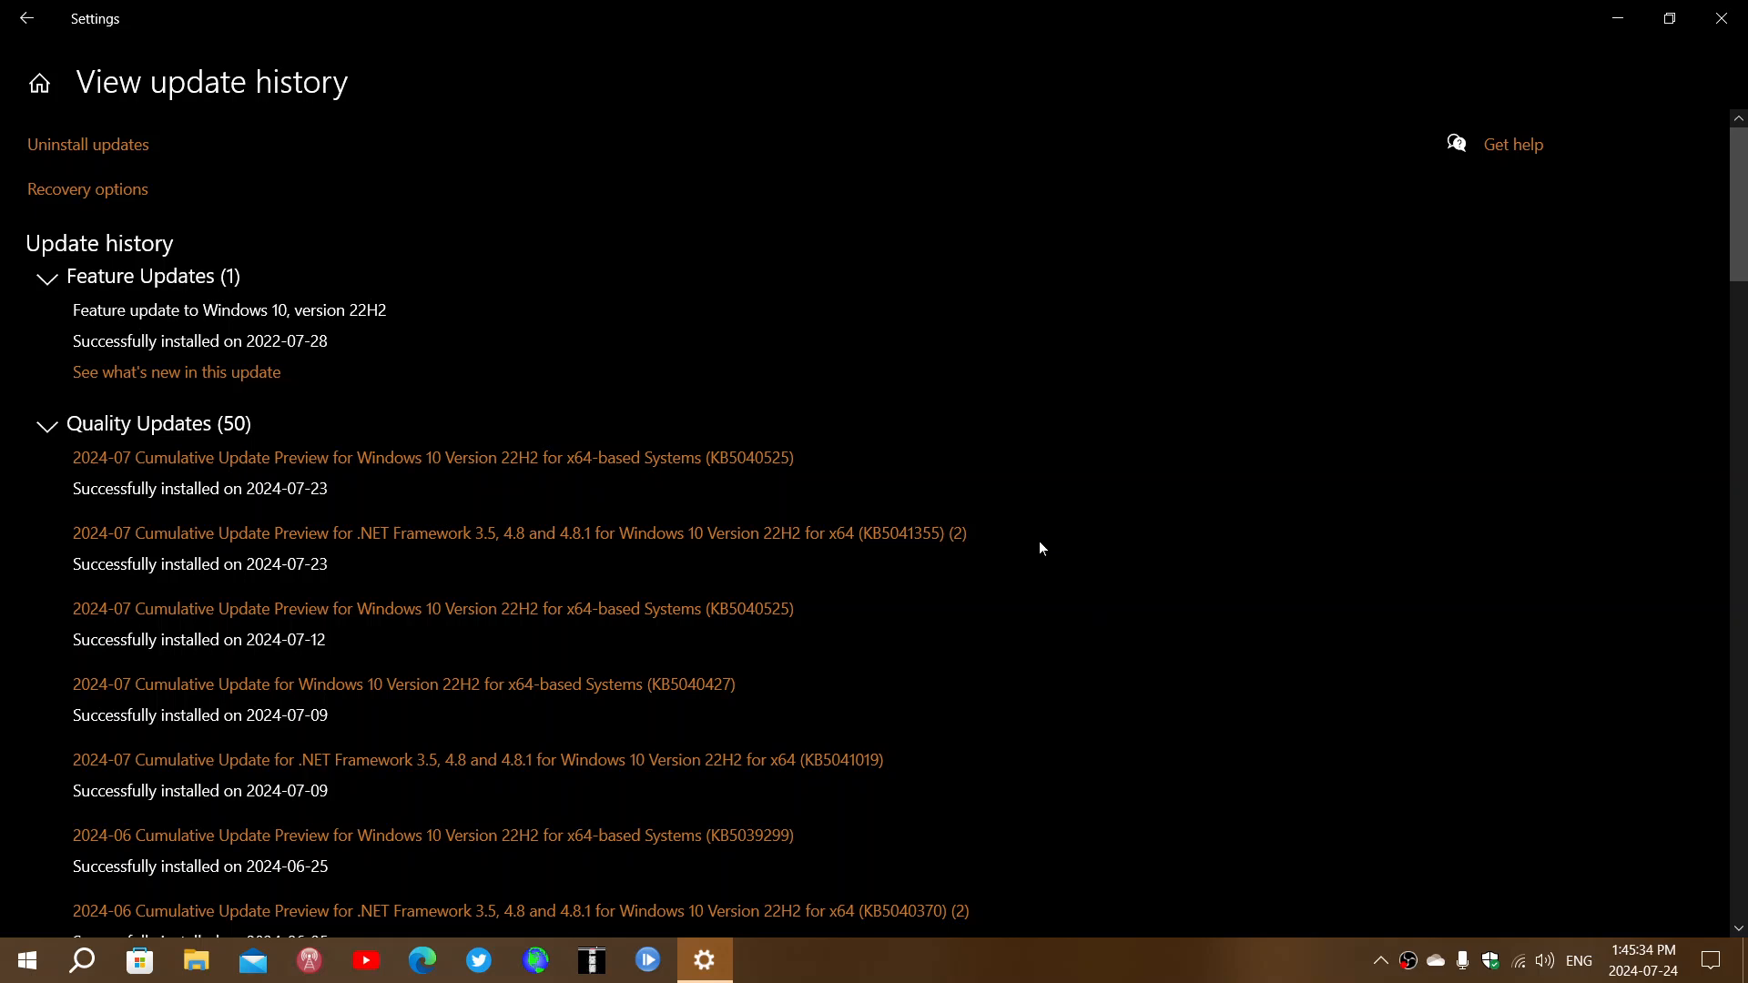
mouse_move(748, 564)
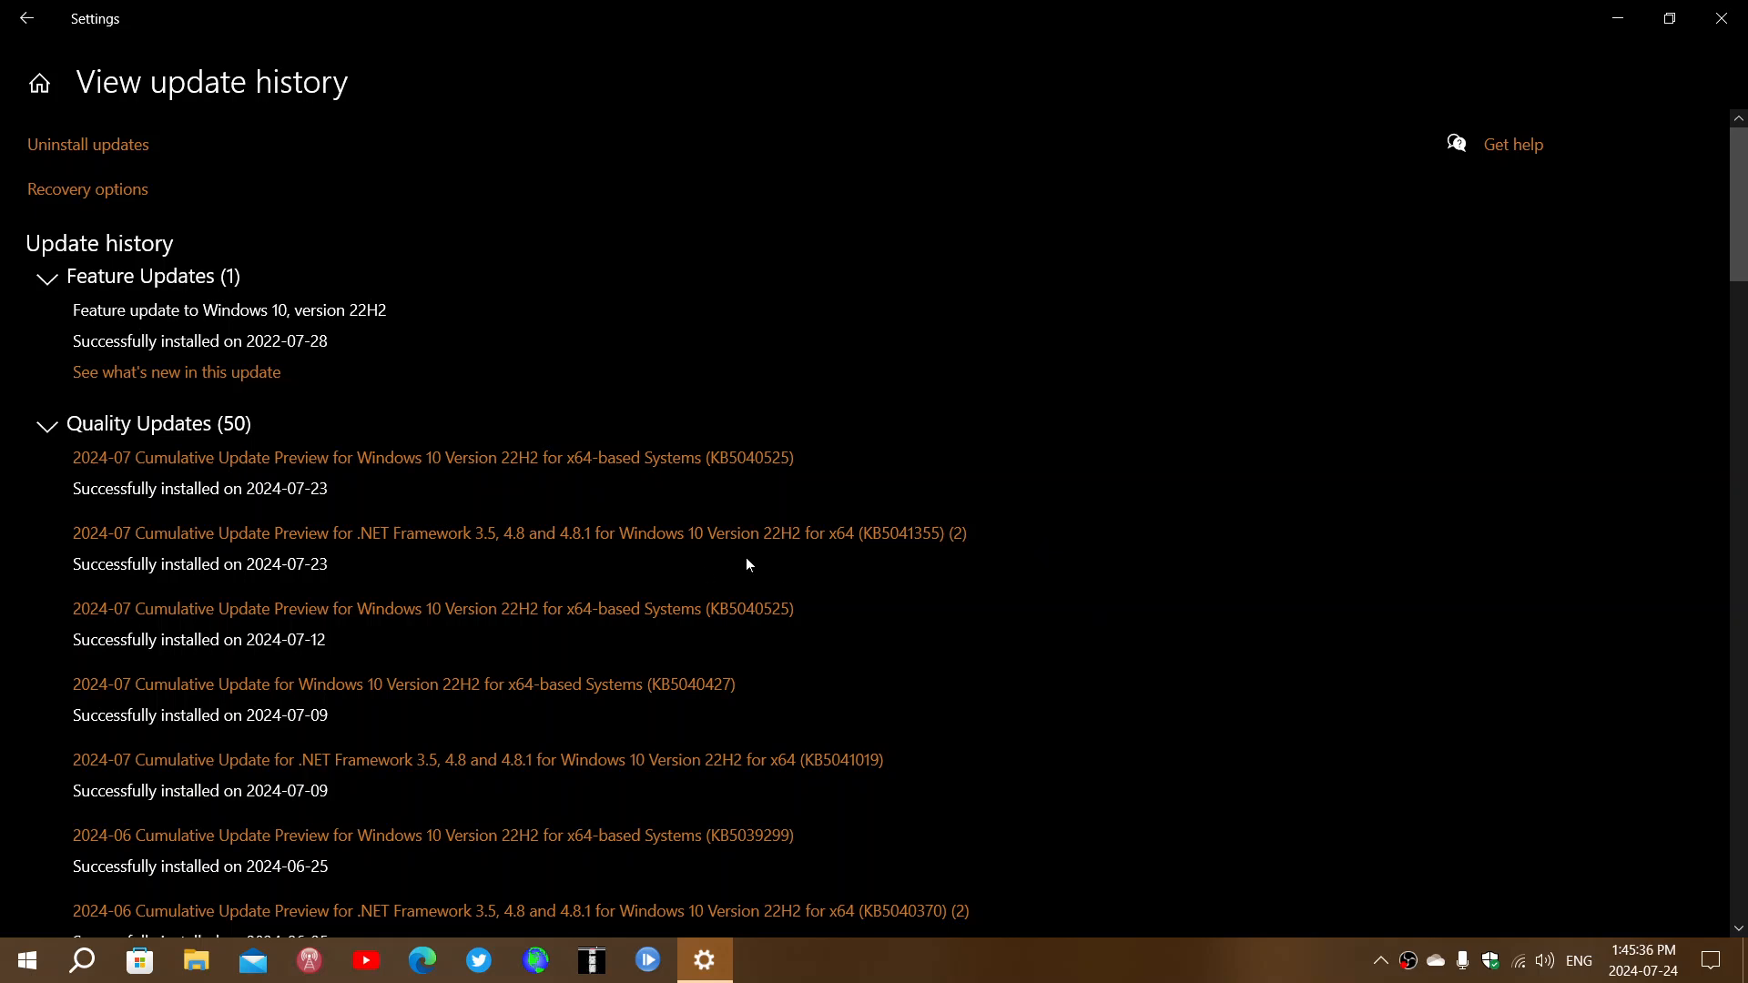
mouse_move(435, 555)
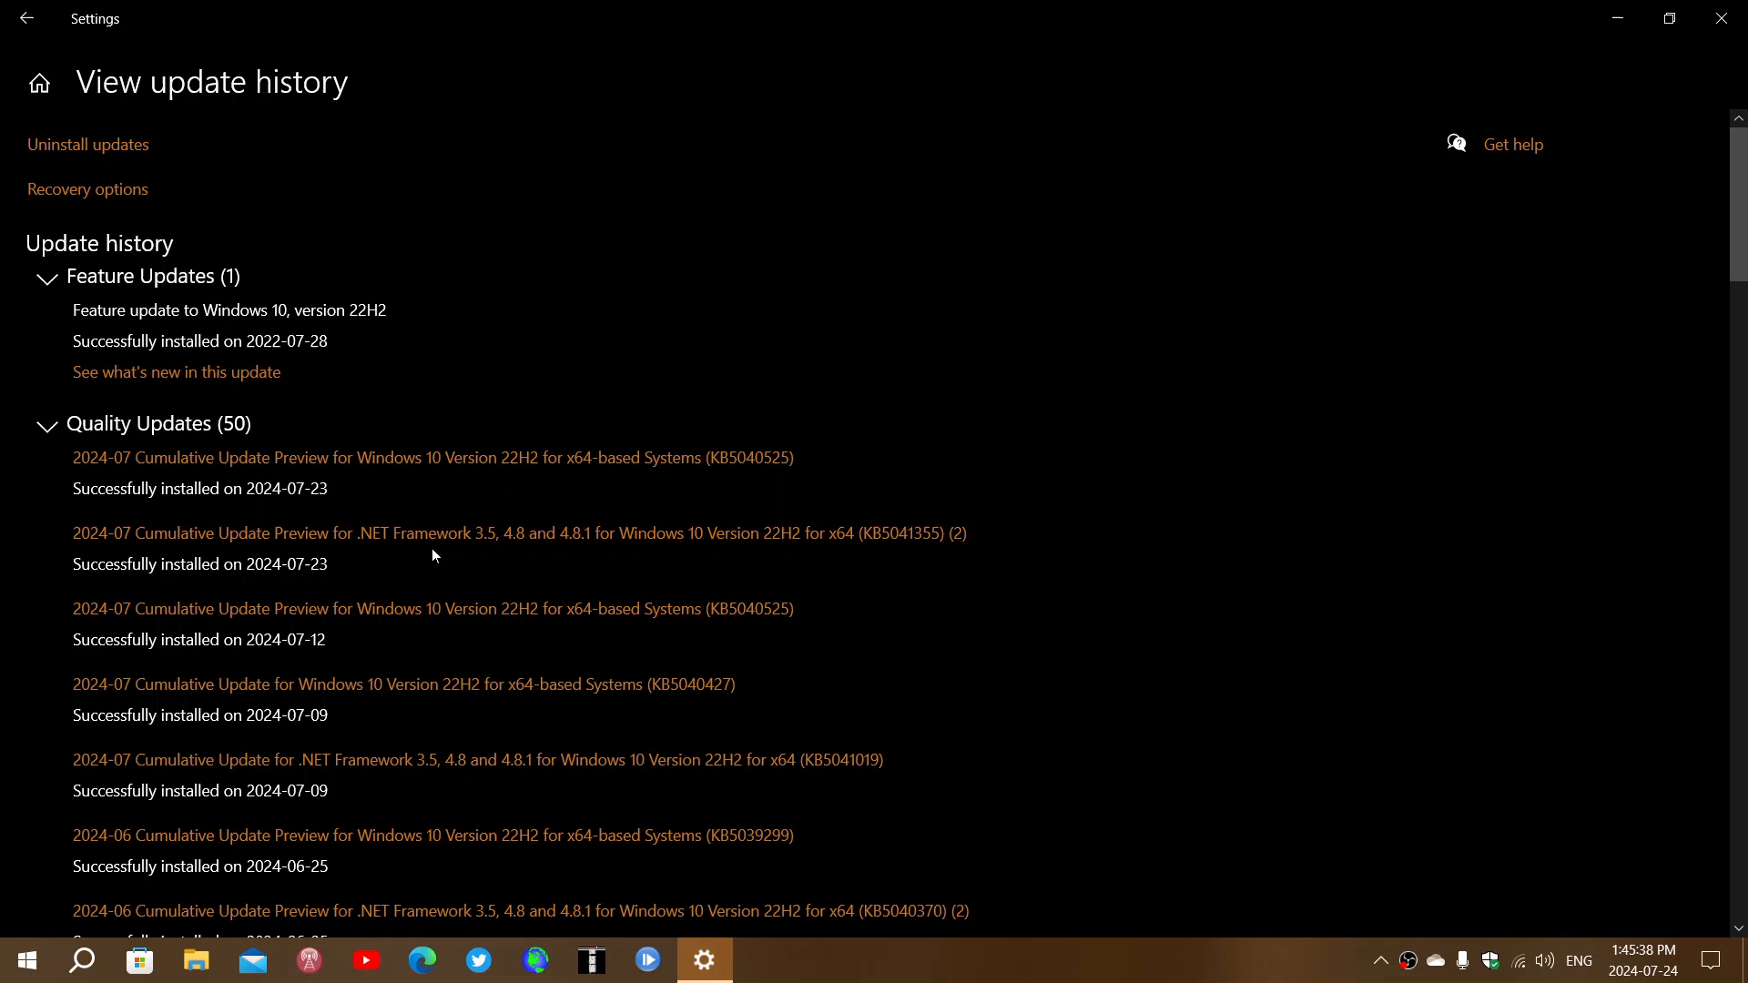
mouse_move(383, 540)
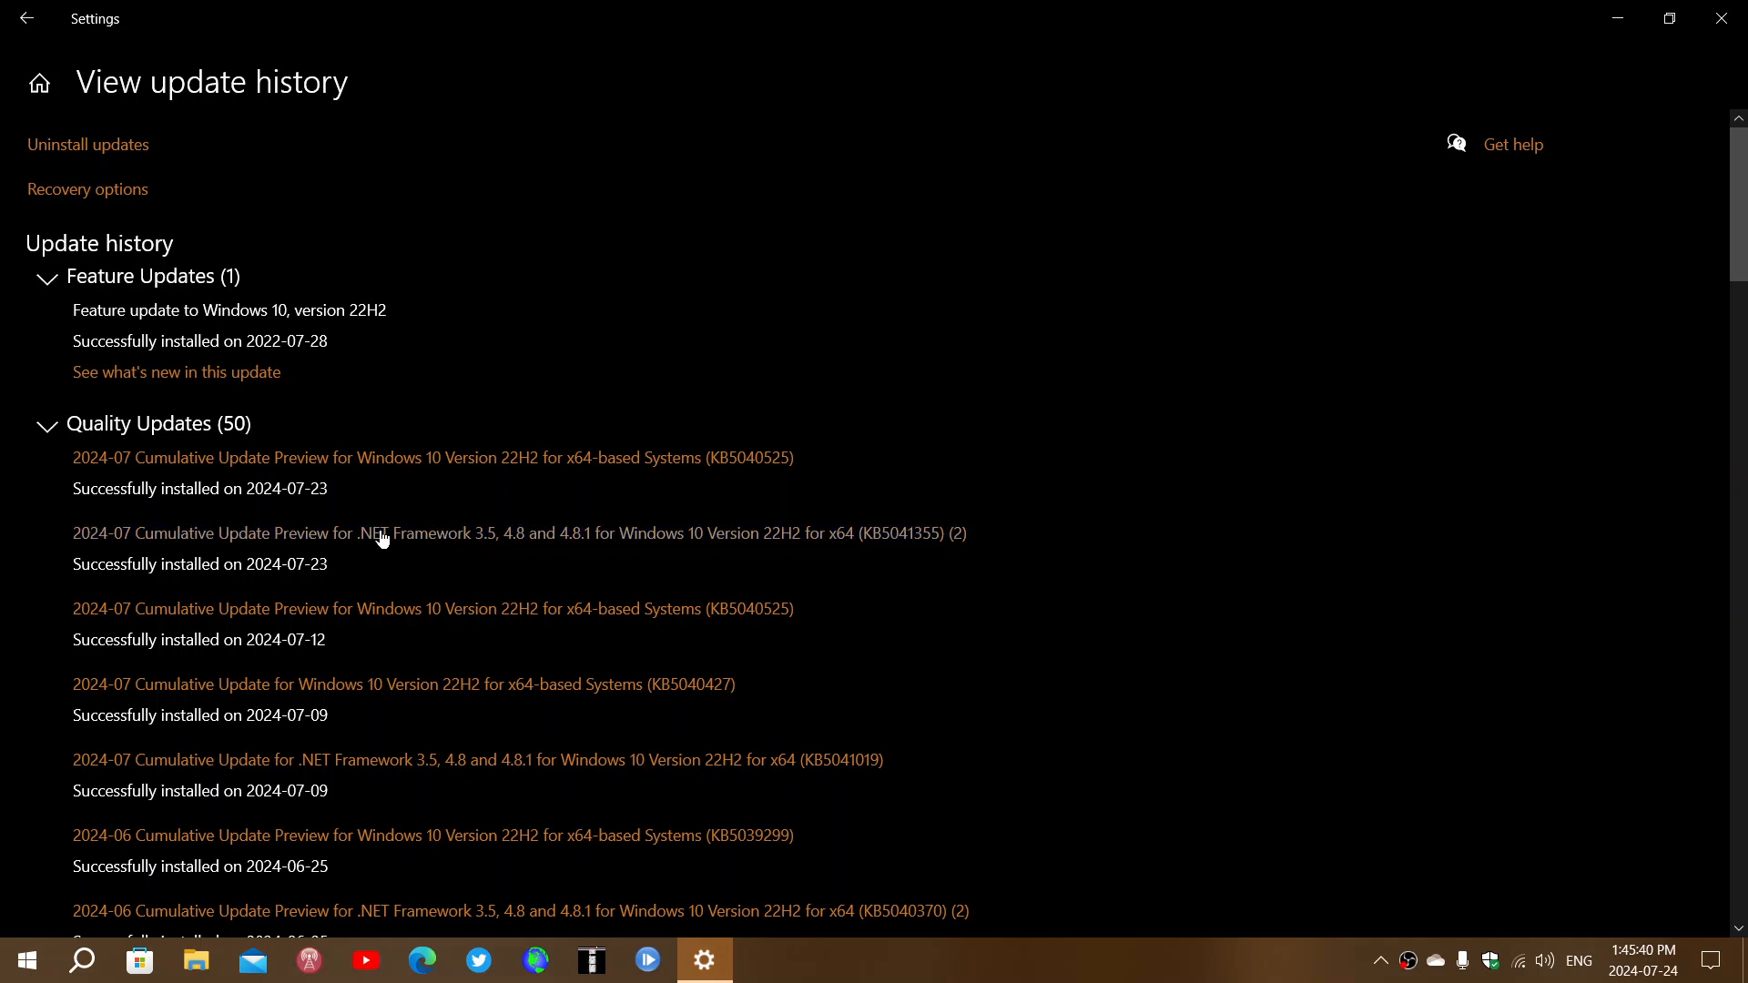
mouse_move(466, 490)
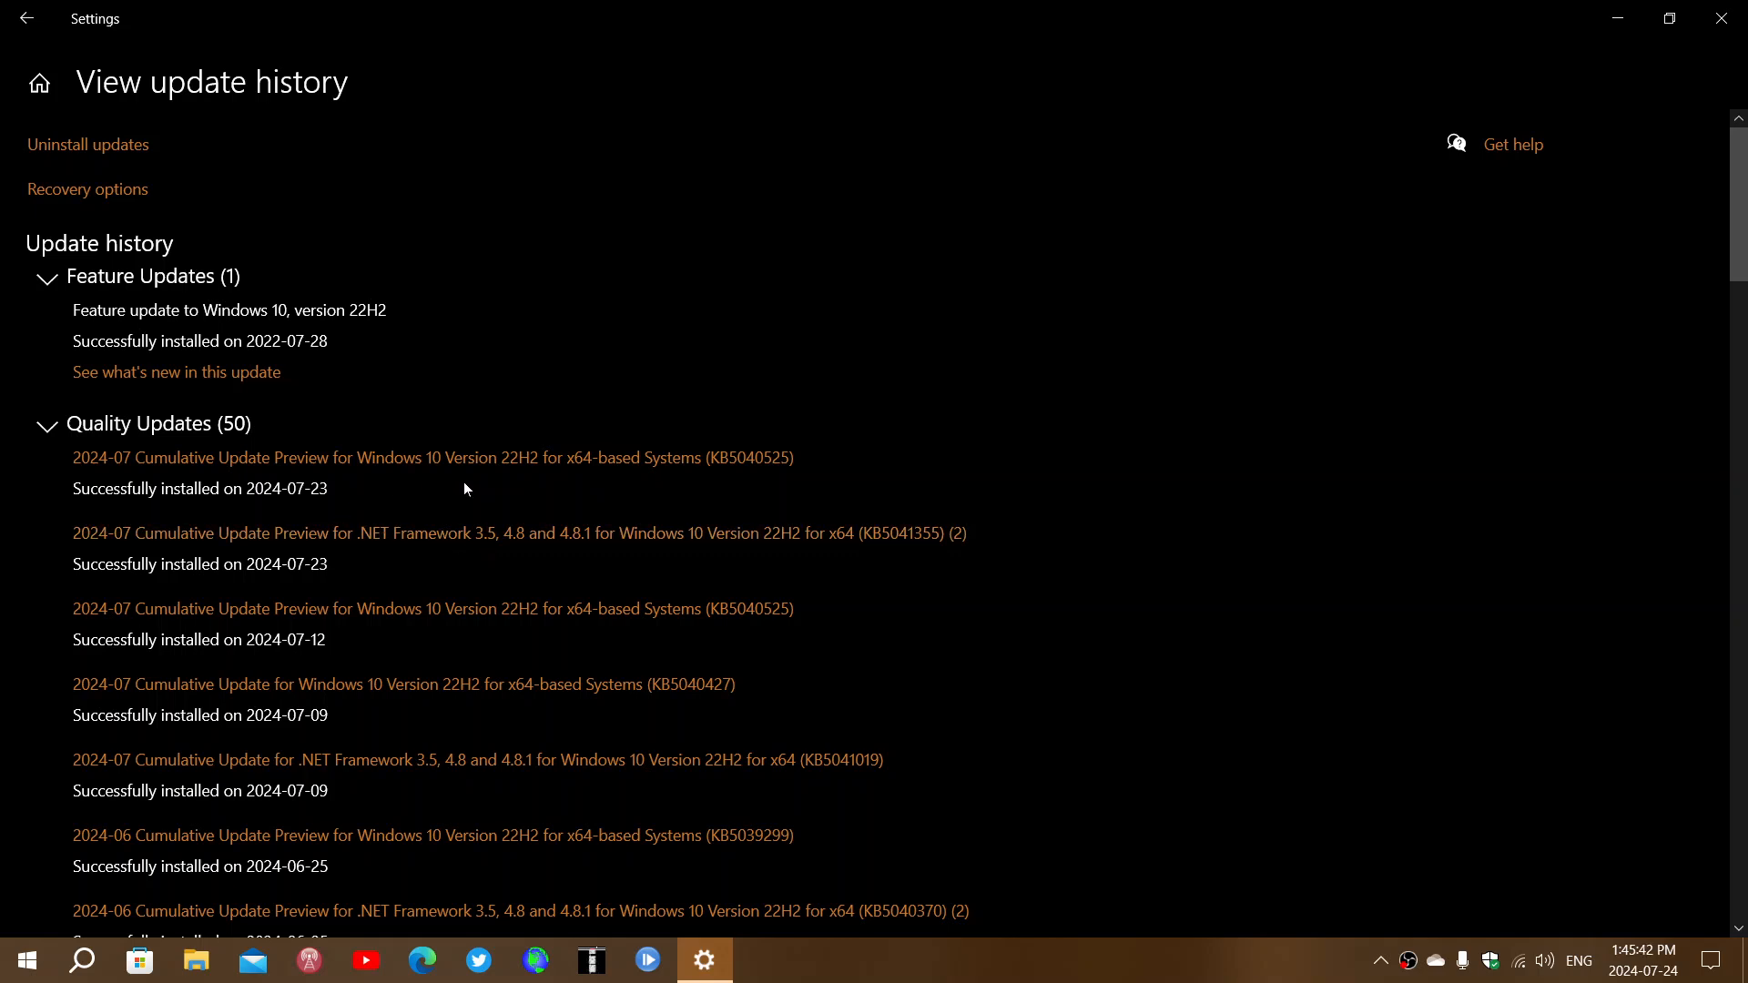
mouse_move(800, 460)
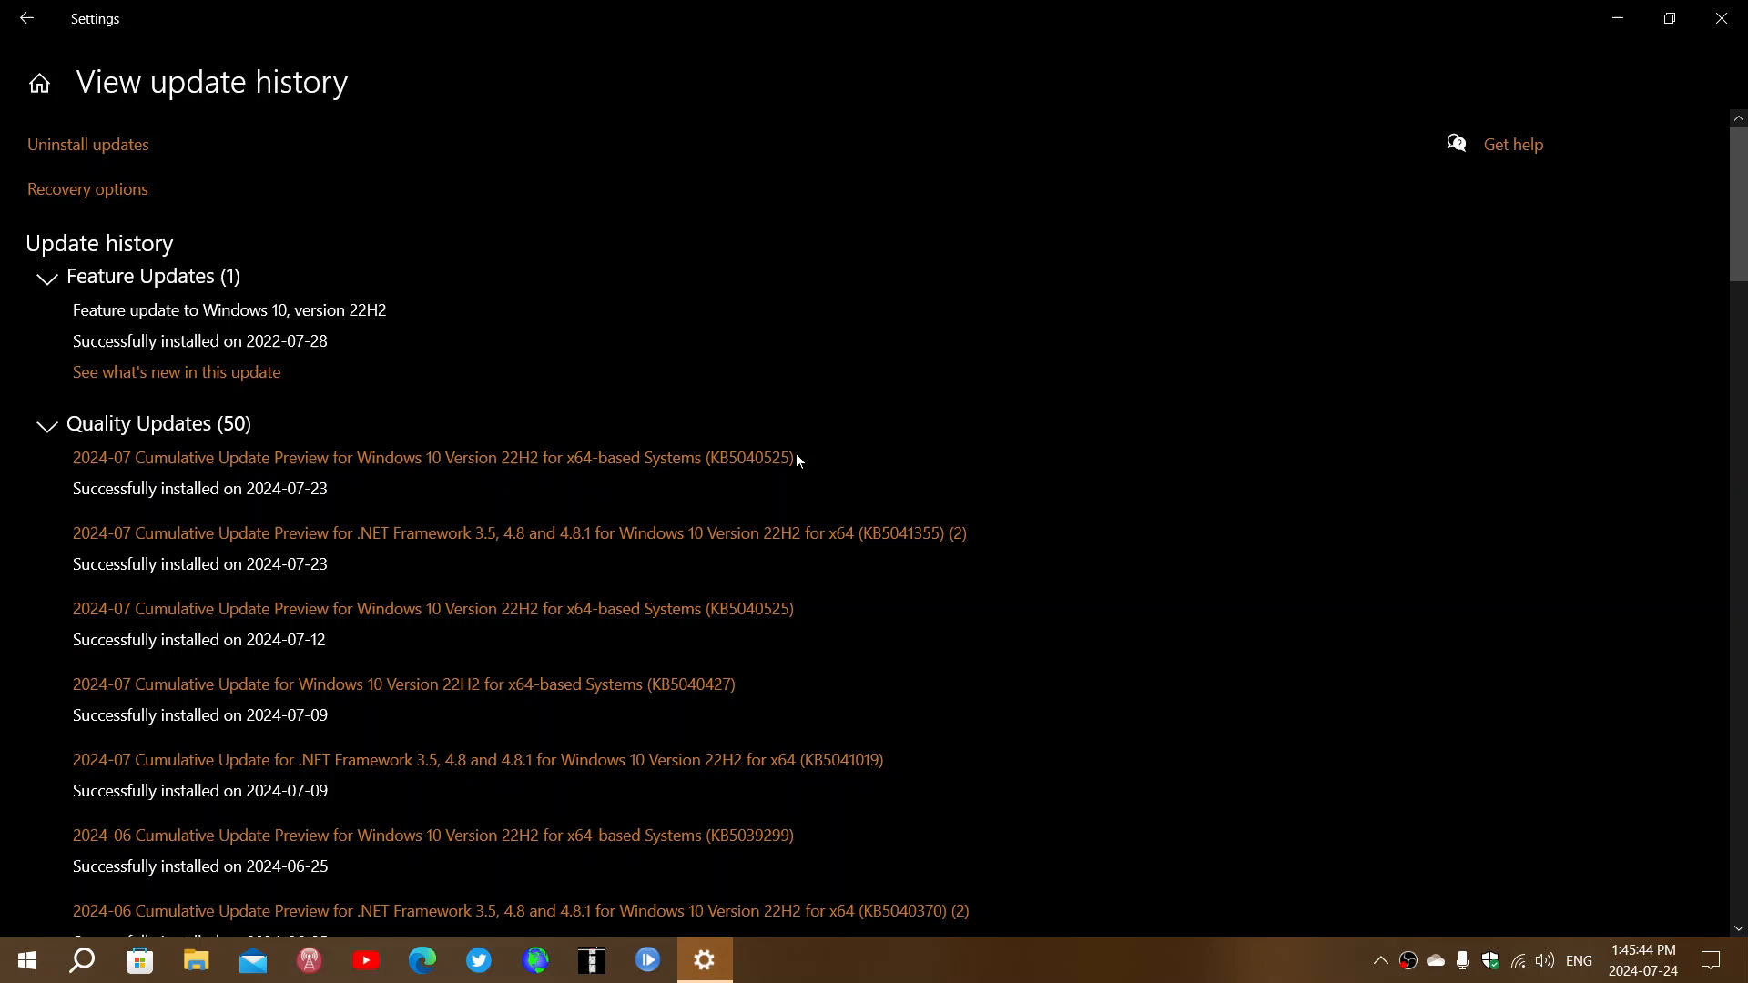
mouse_move(750, 477)
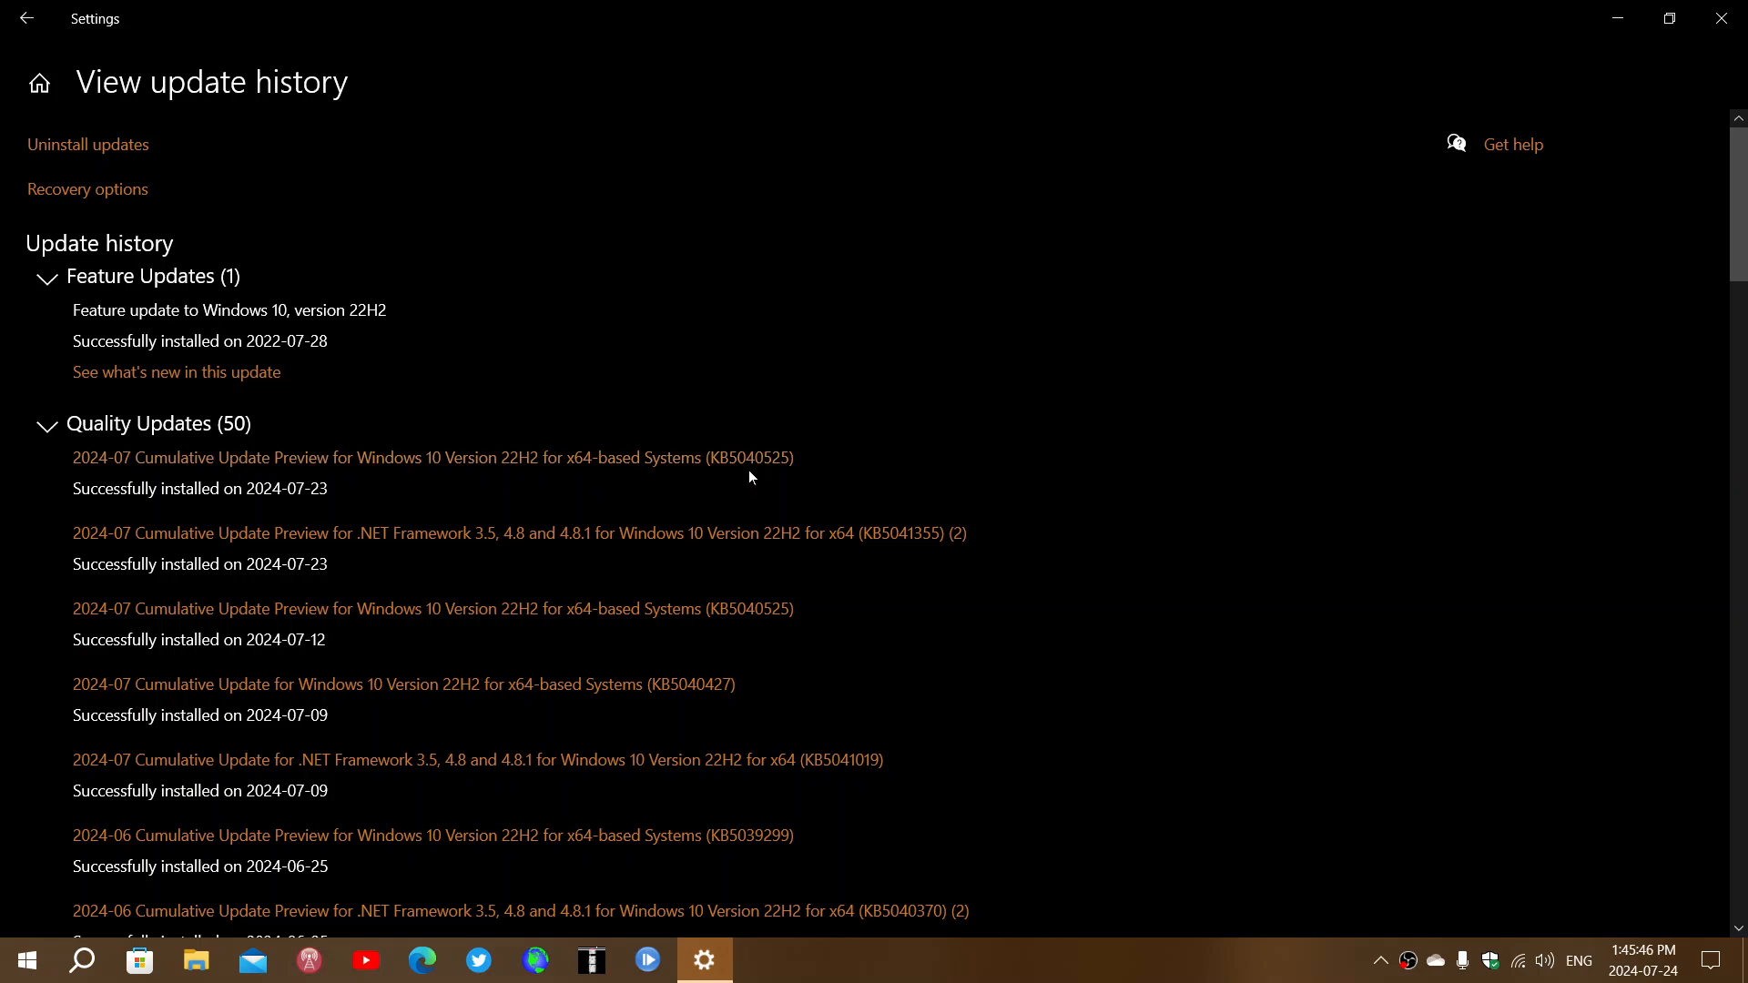
mouse_move(1170, 448)
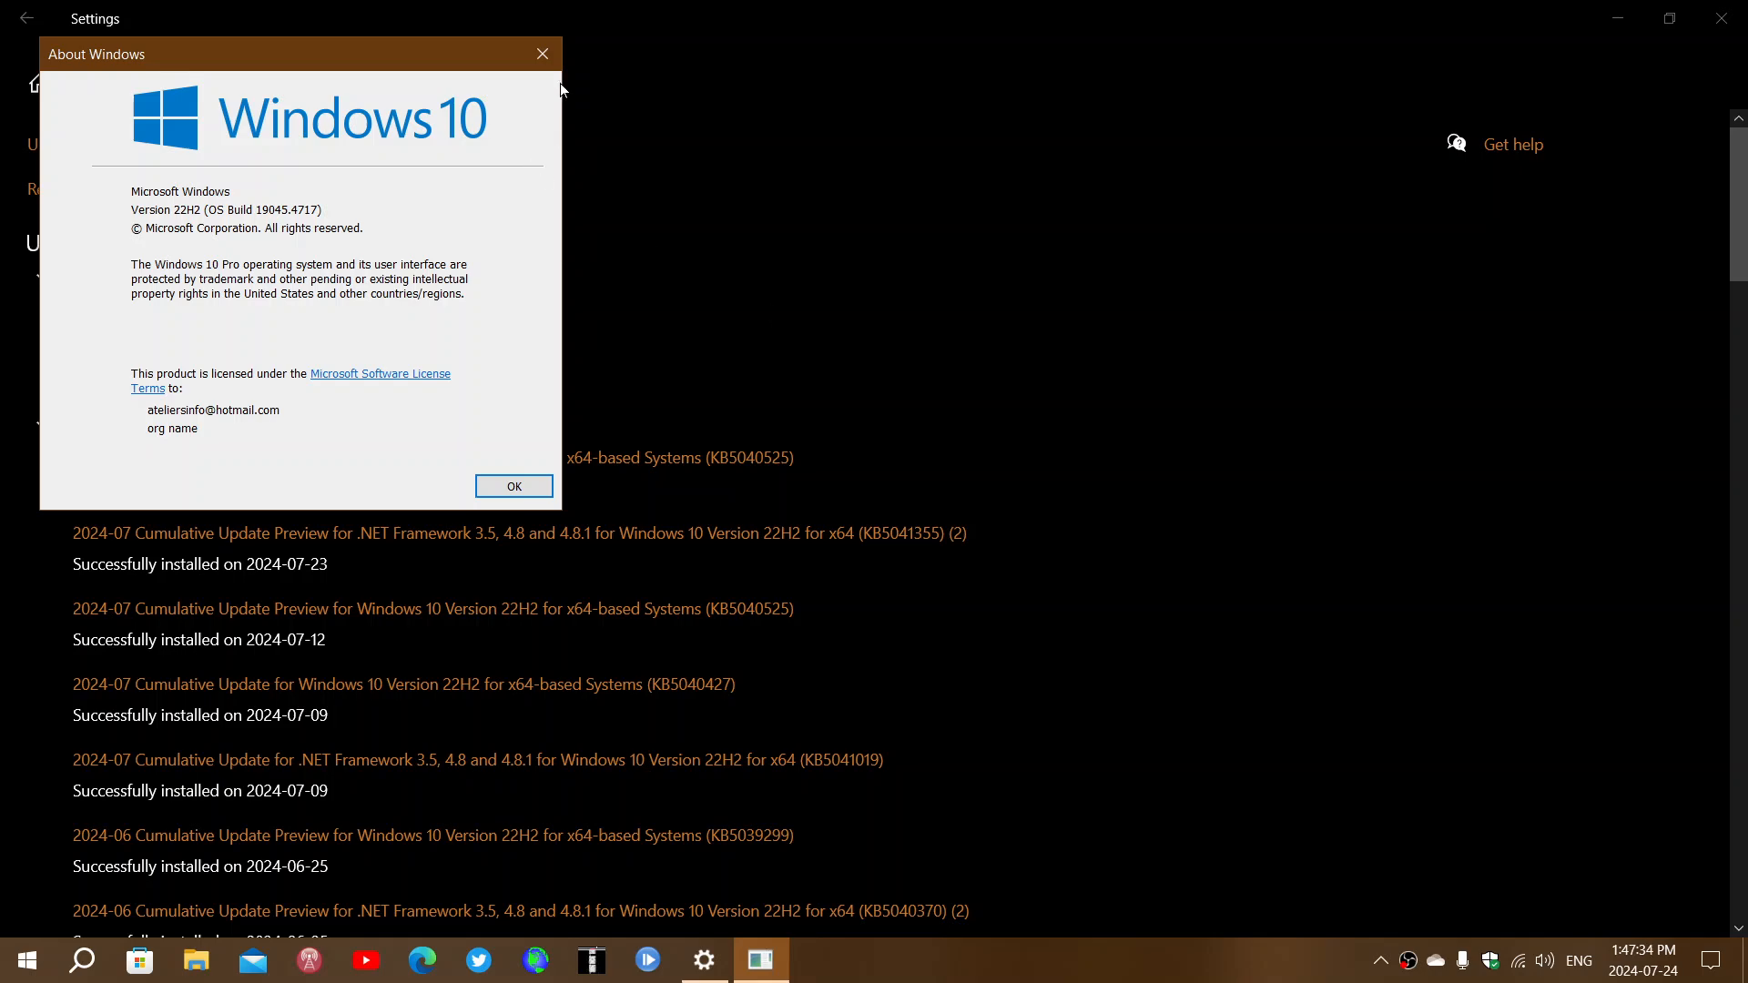
mouse_move(546, 57)
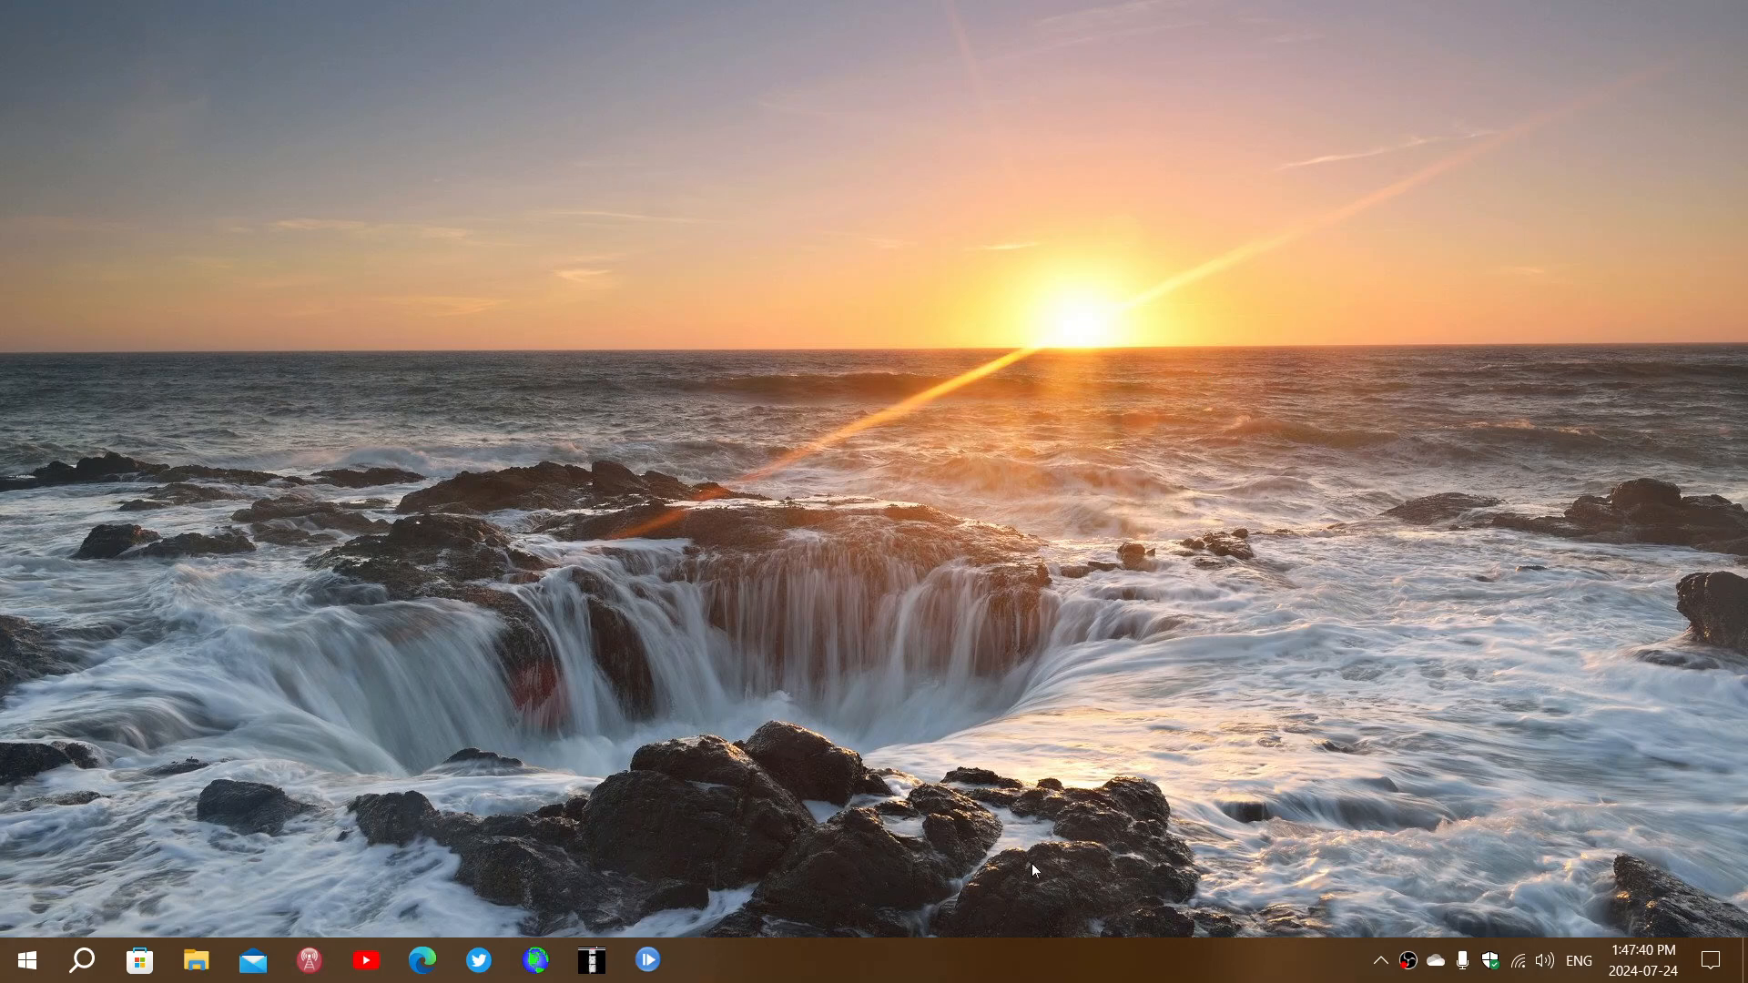
mouse_move(1034, 965)
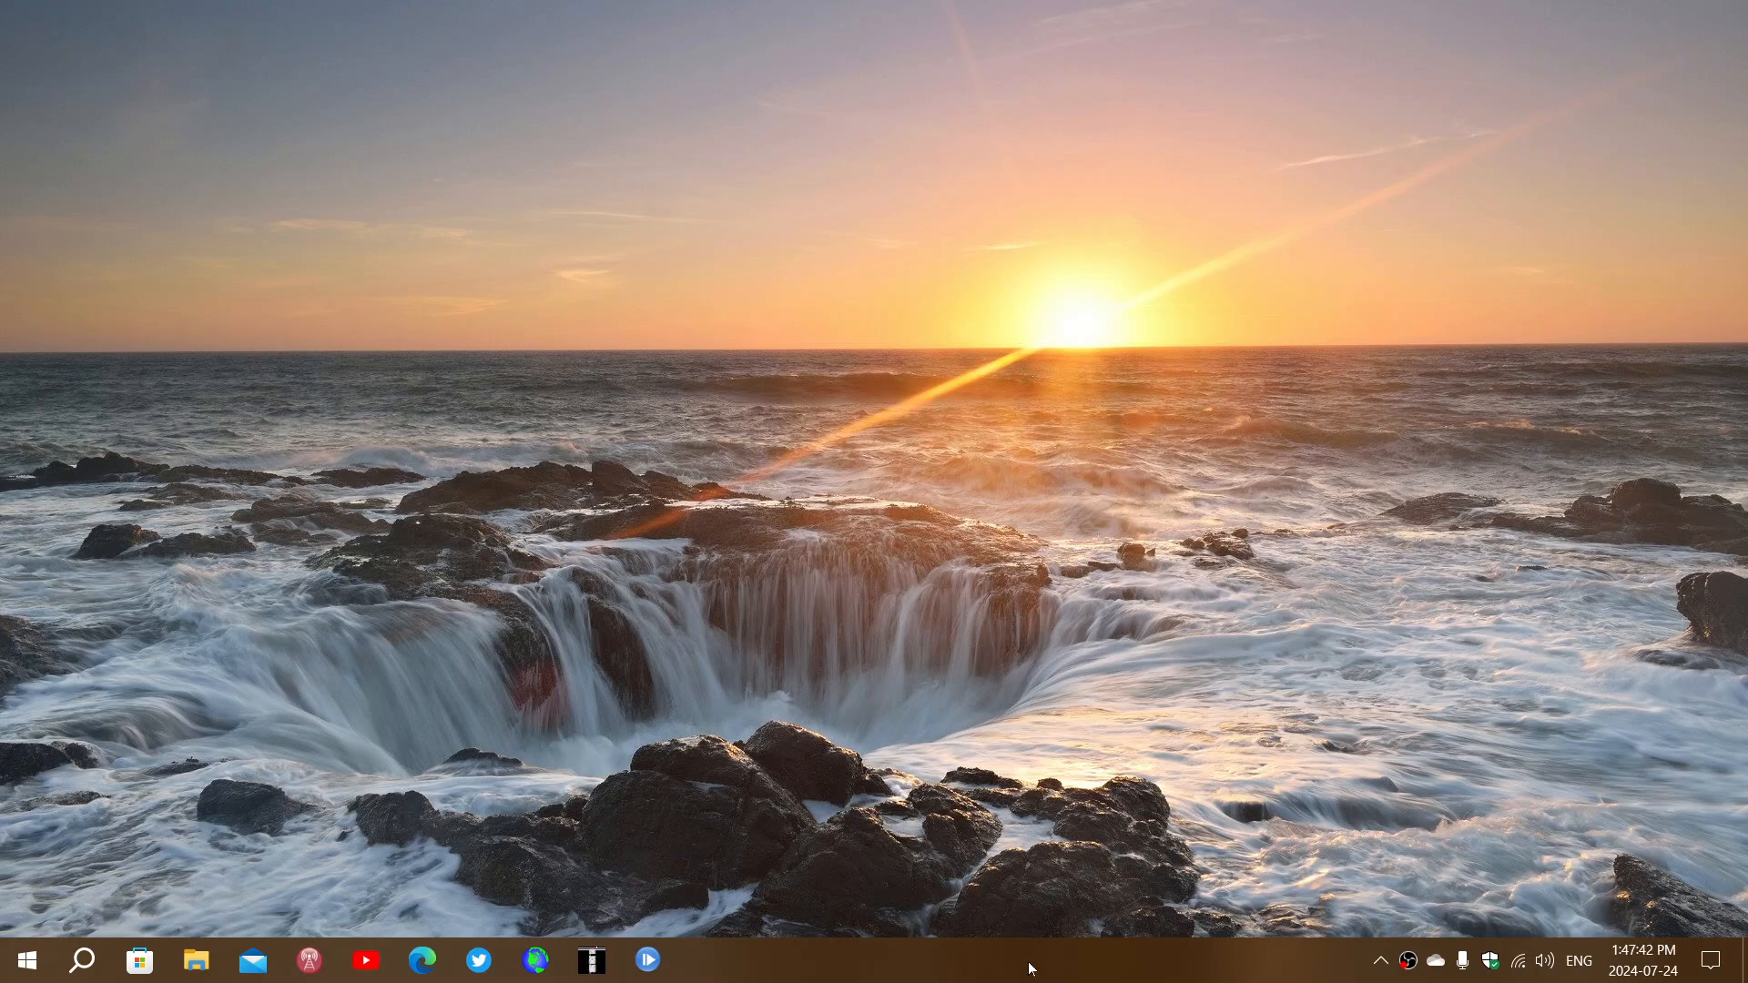